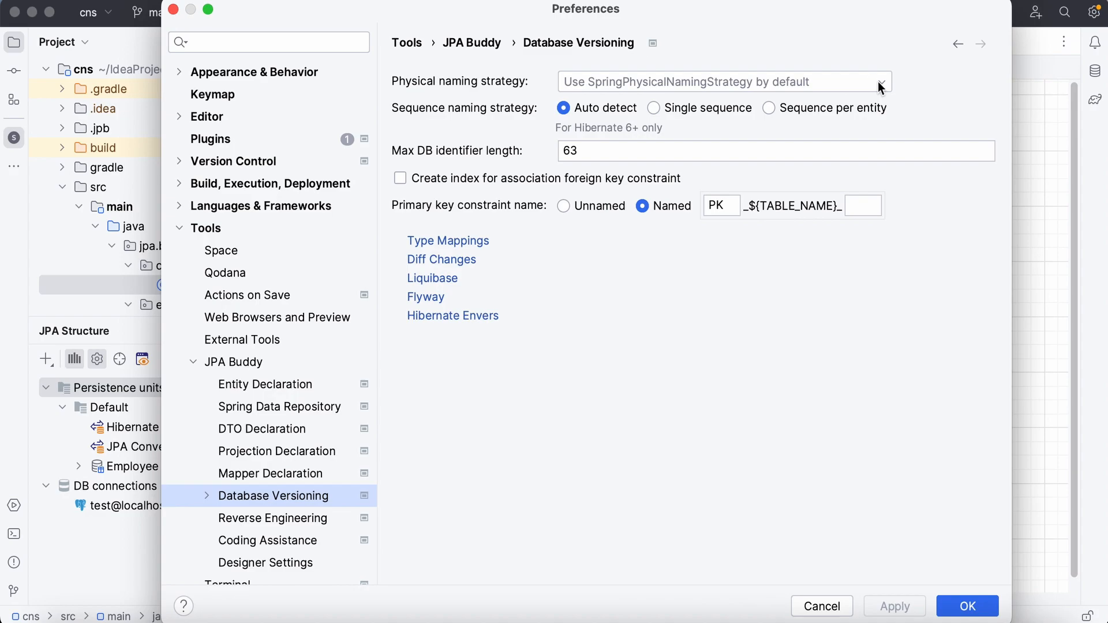
Set JPA Buddy's physical naming strategy to CustomNamingStrategy and confirm the preferences.
{"action": "left_click", "coordinate": [879, 81]}
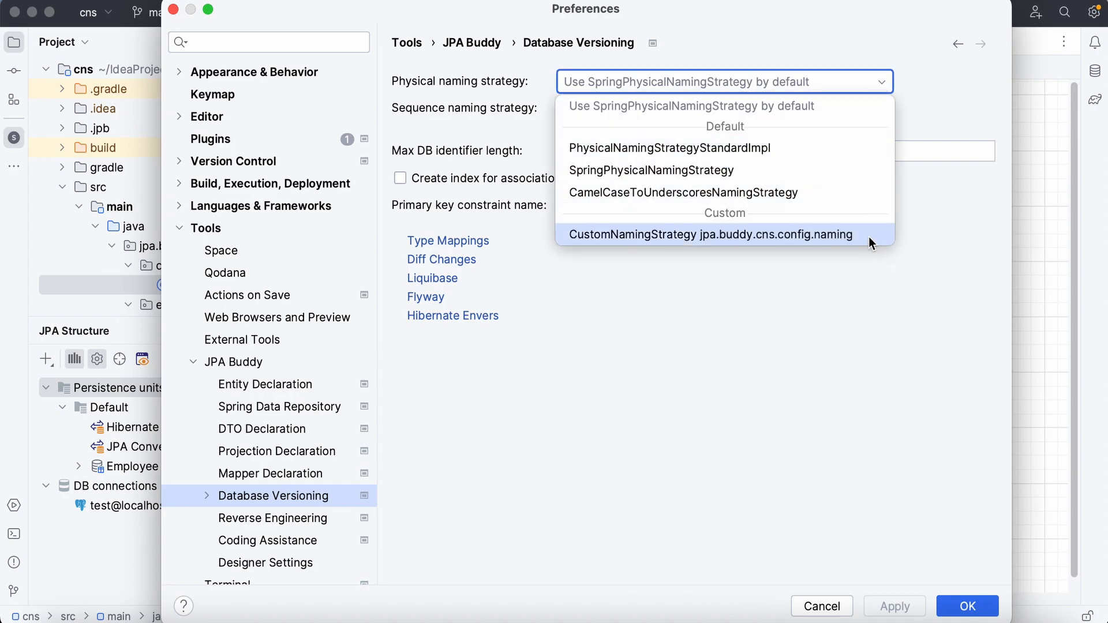
{"action": "left_click", "coordinate": [709, 234]}
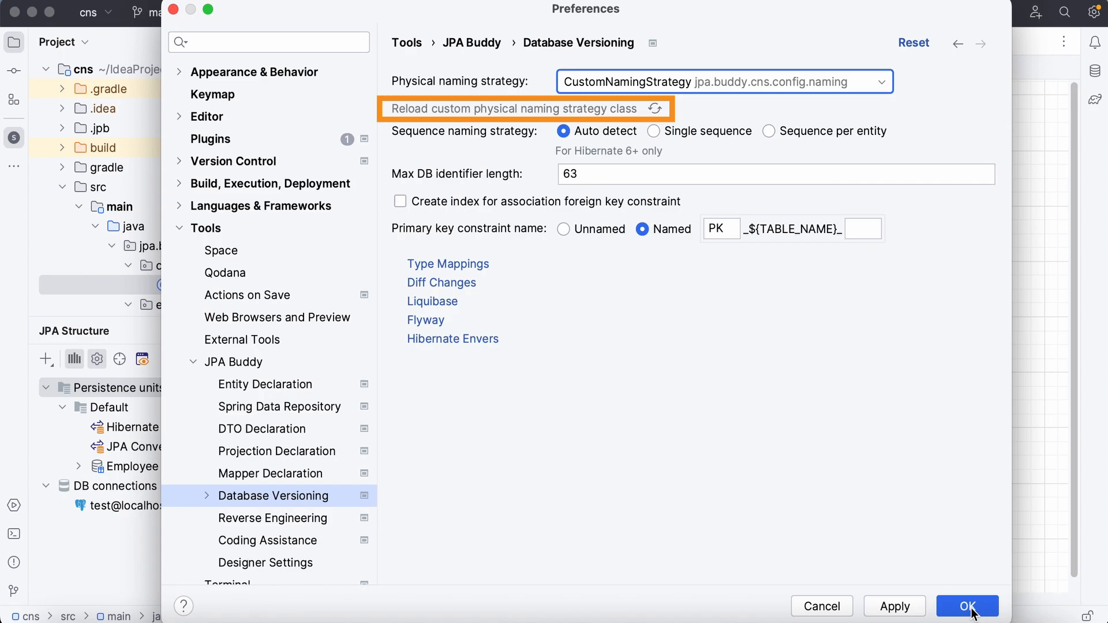
{"action": "left_click", "coordinate": [967, 605]}
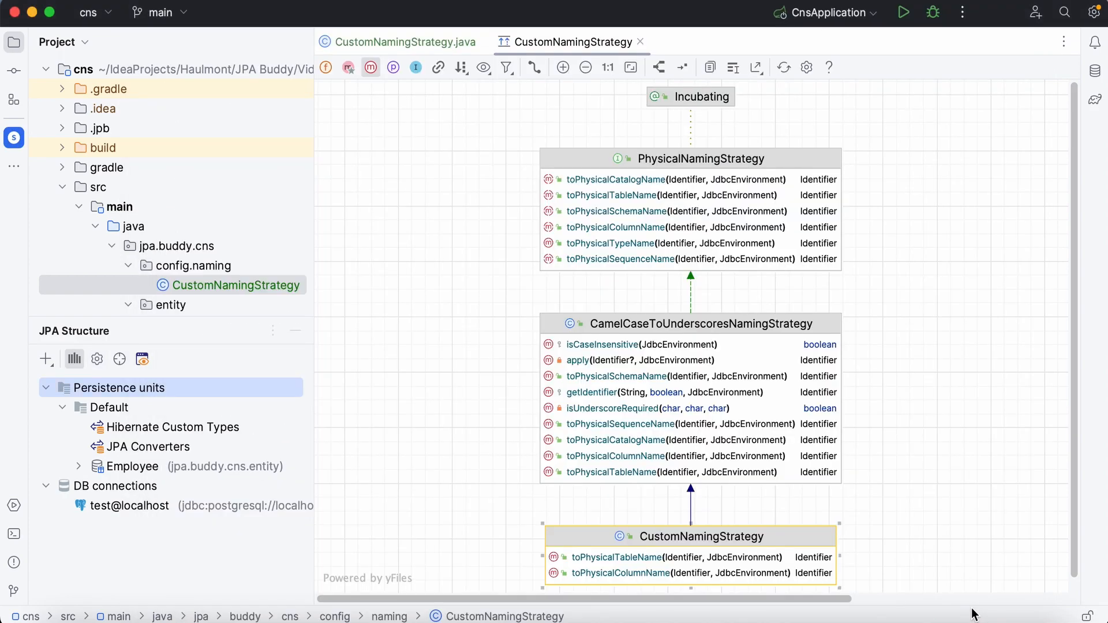
{"action": "mouse_move", "coordinate": [195, 361]}
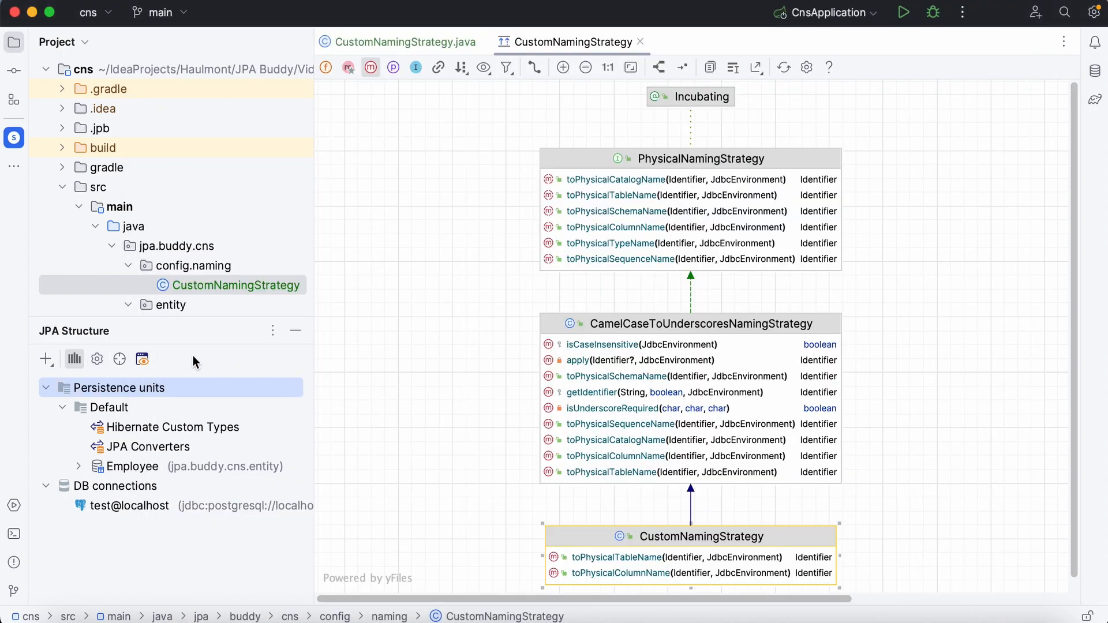
Generate DDL from the existing entities, then launch JPA Entities from DB.
{"action": "left_click", "coordinate": [45, 358]}
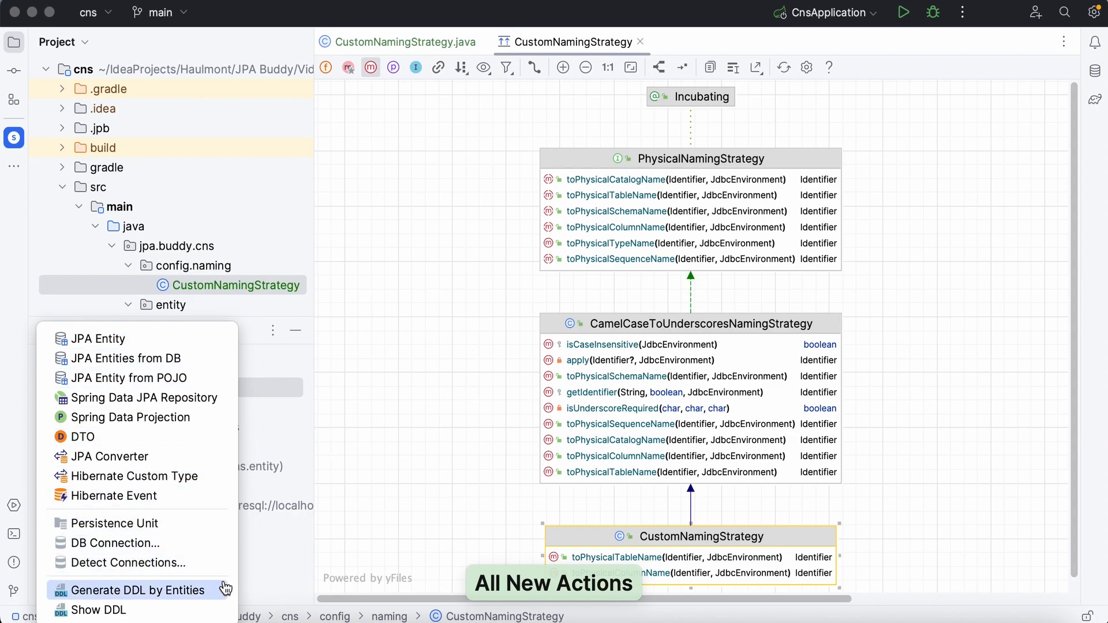
{"action": "left_click", "coordinate": [139, 590]}
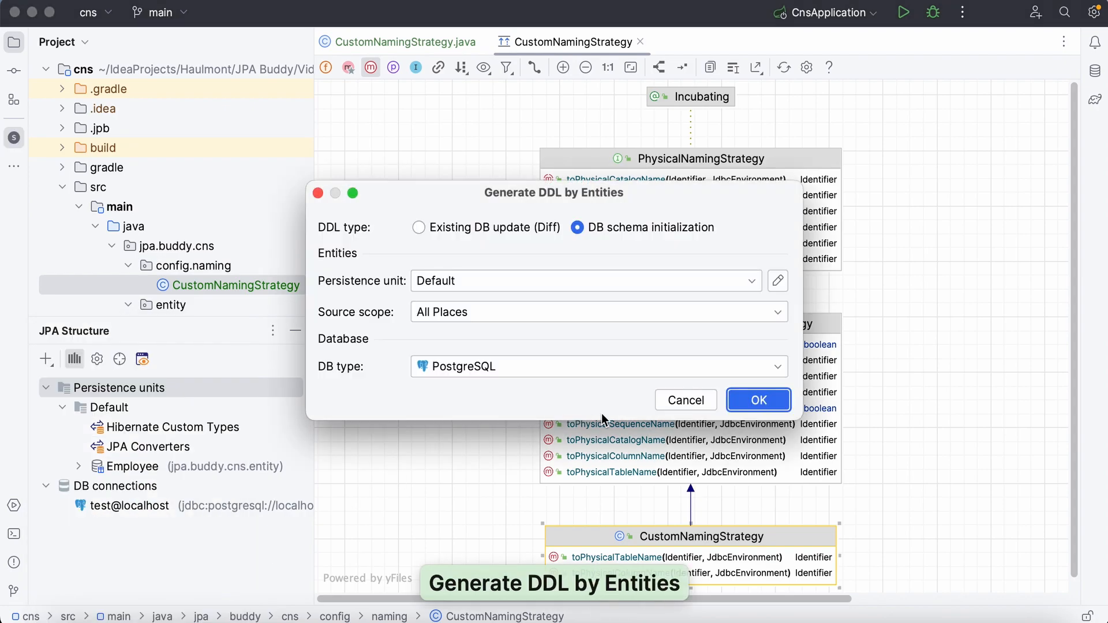
{"action": "left_click", "coordinate": [758, 400]}
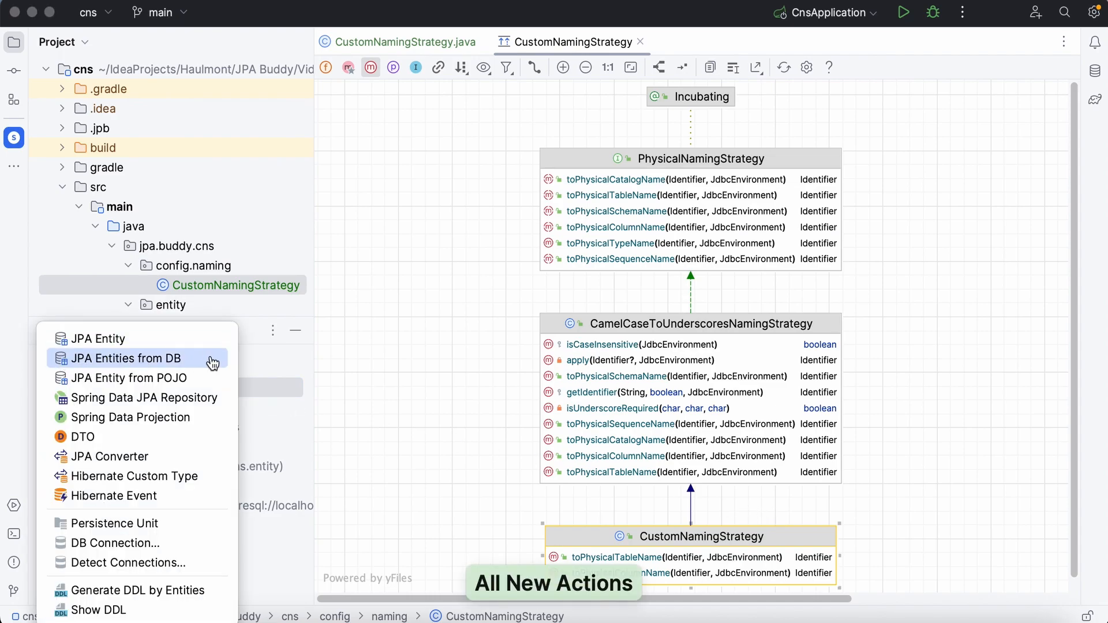
{"action": "left_click", "coordinate": [130, 358]}
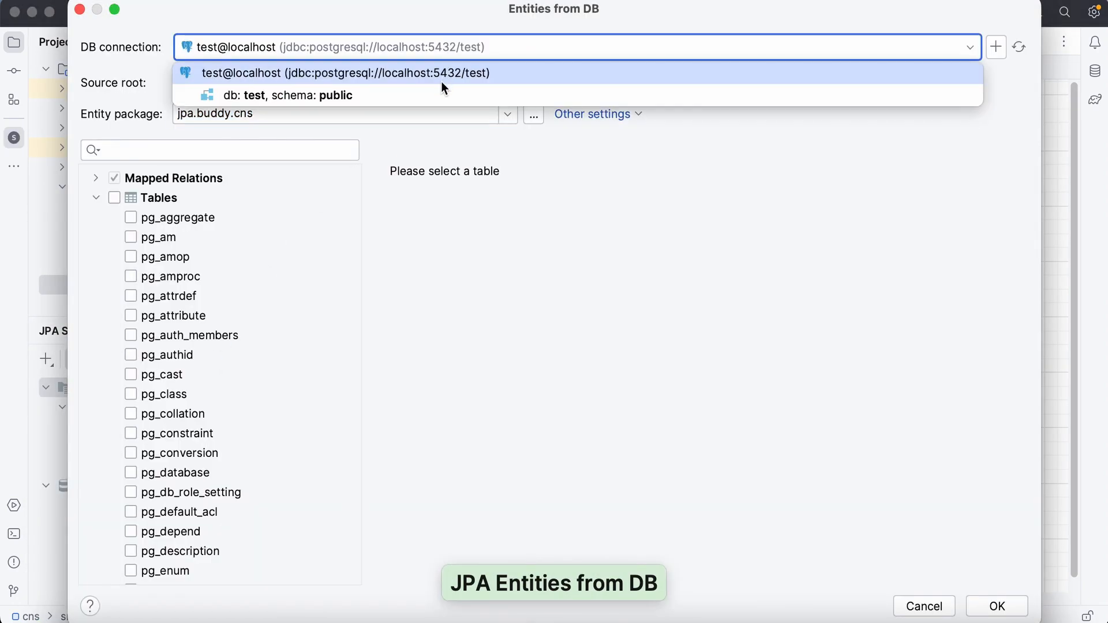
Select the test@localhost connection and open the Reverse Engineering settings.
{"action": "left_click", "coordinate": [343, 73]}
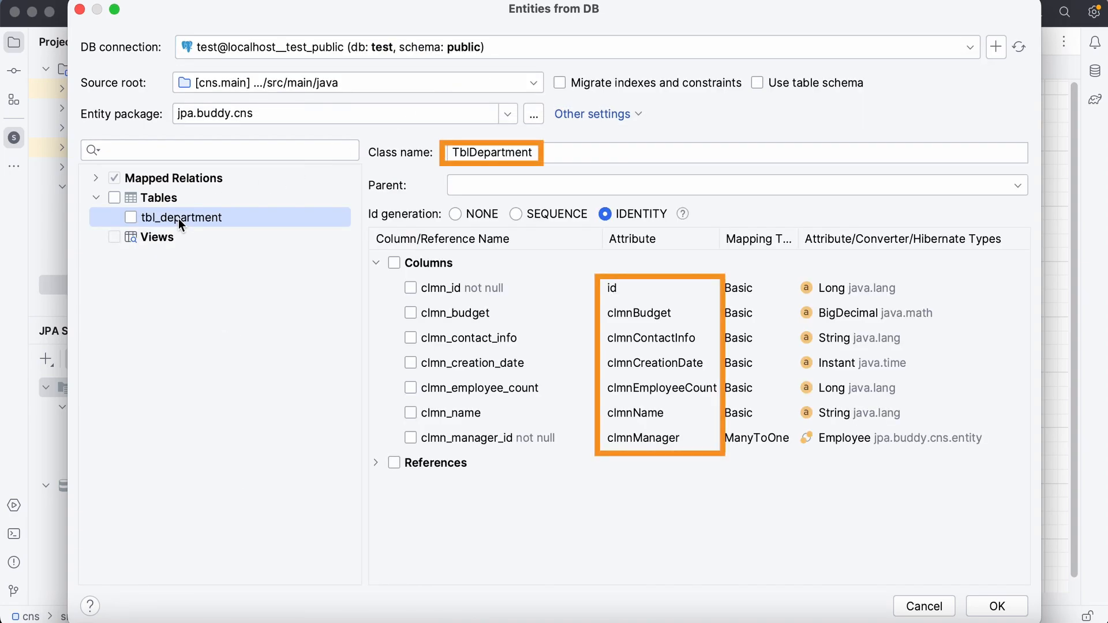
{"action": "mouse_move", "coordinate": [590, 137]}
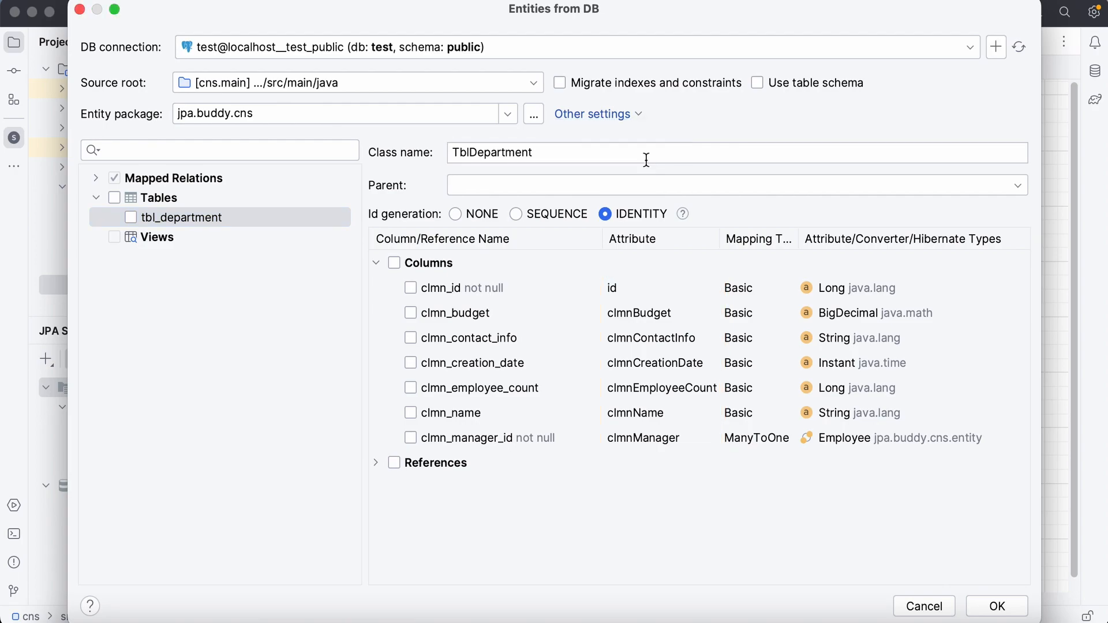
{"action": "left_click", "coordinate": [592, 113]}
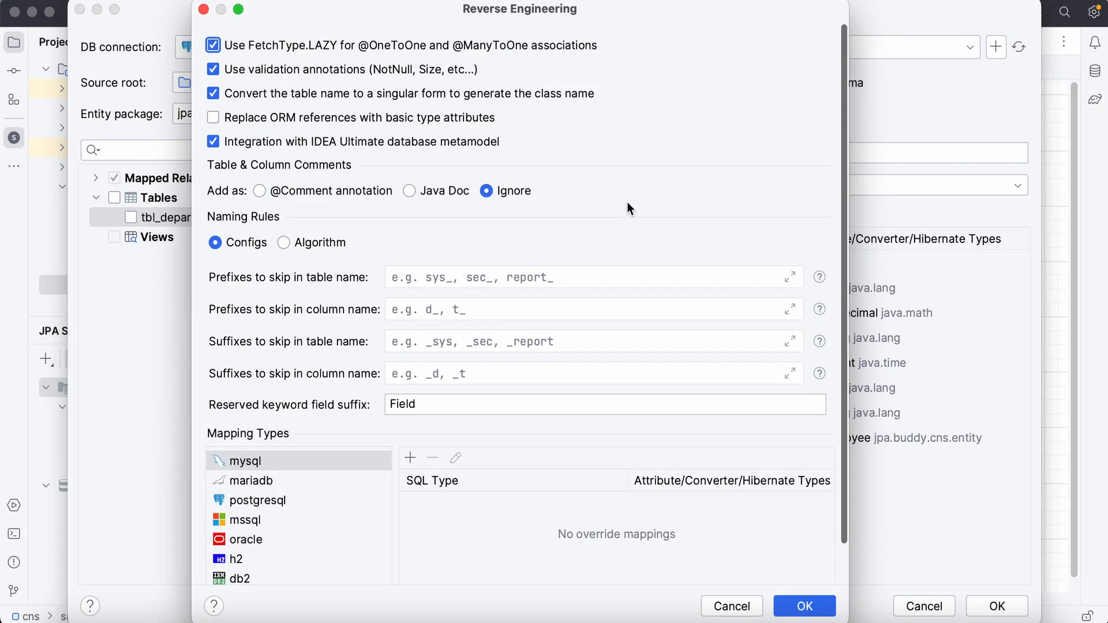
Keep config-based naming rules with tbl_ and clmn_ prefixes skipped, and save.
{"action": "left_click", "coordinate": [283, 243]}
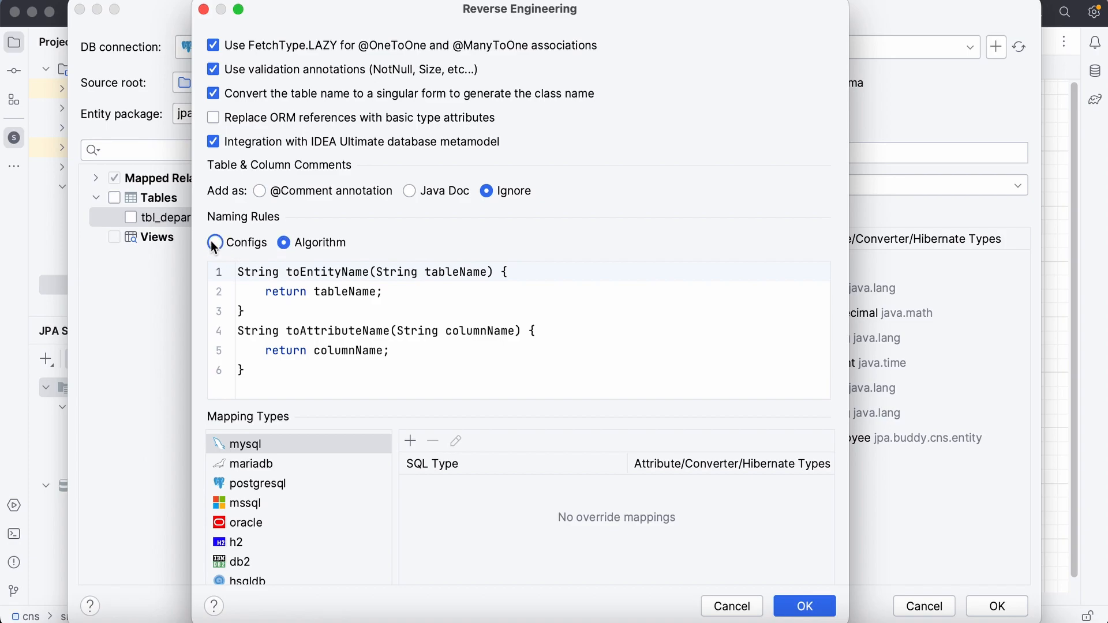
{"action": "left_click", "coordinate": [215, 242]}
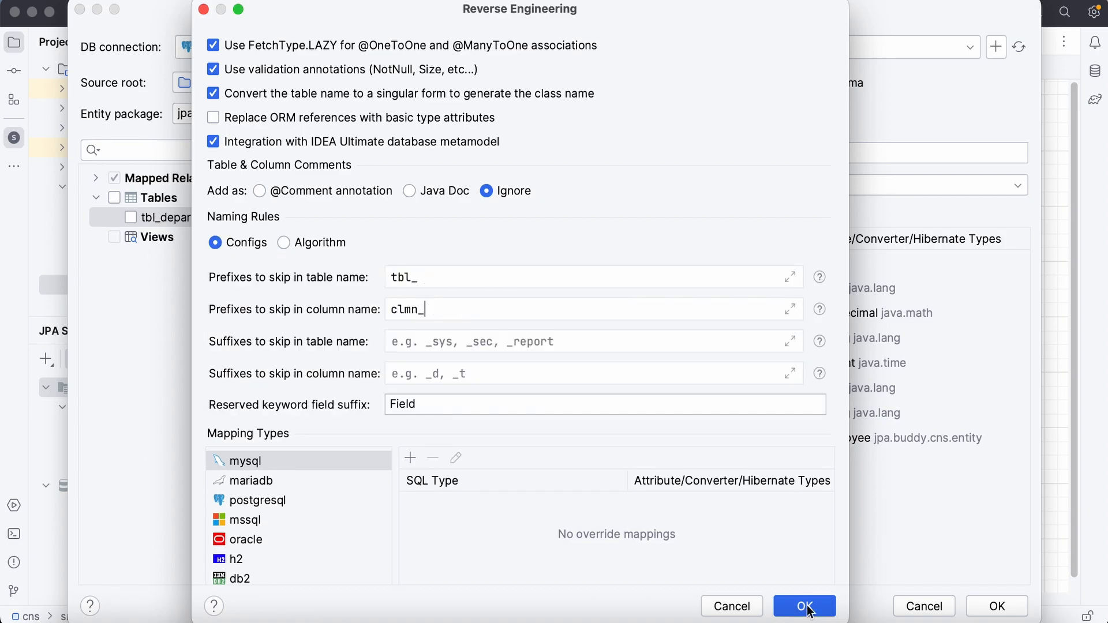
{"action": "left_click", "coordinate": [803, 607]}
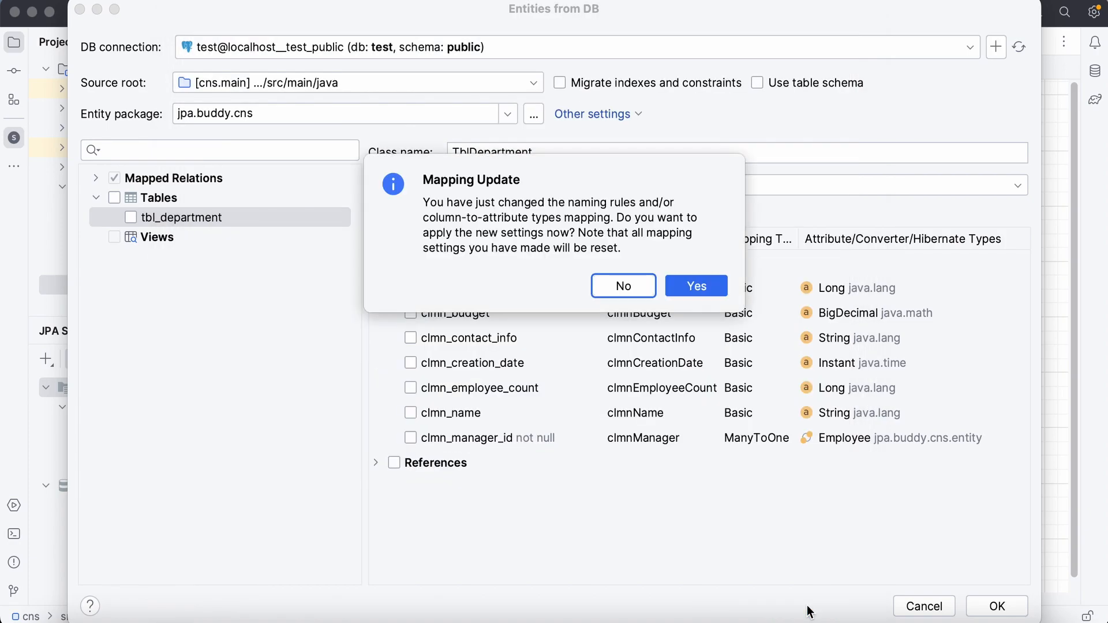
Apply the updated mapping, tick tbl_department, and generate the Department entity.
{"action": "left_click", "coordinate": [695, 286]}
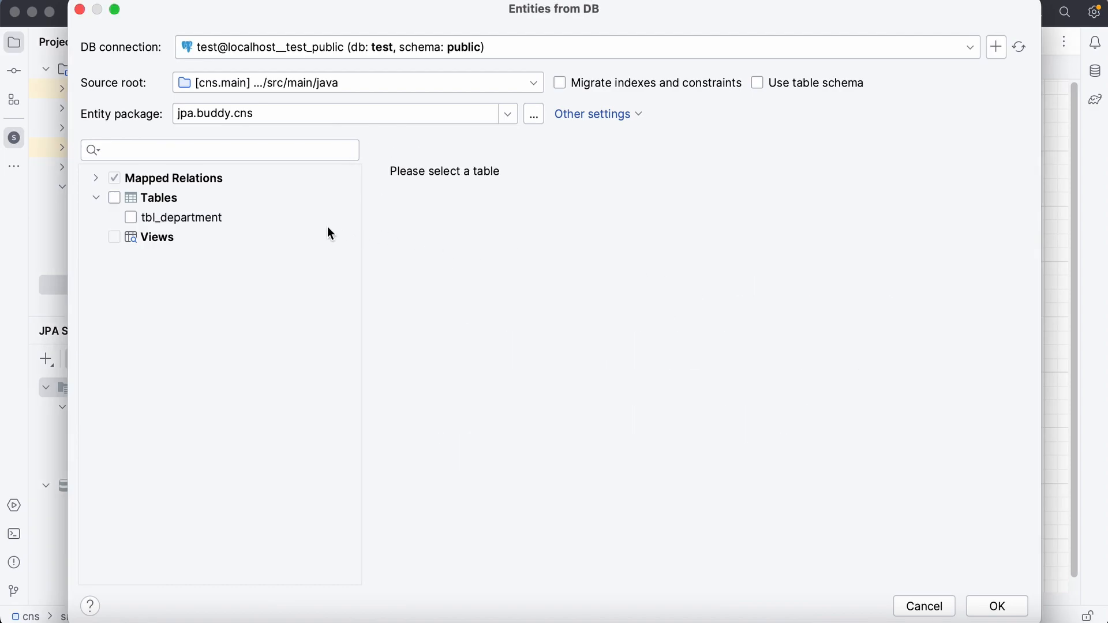
{"action": "left_click", "coordinate": [131, 216]}
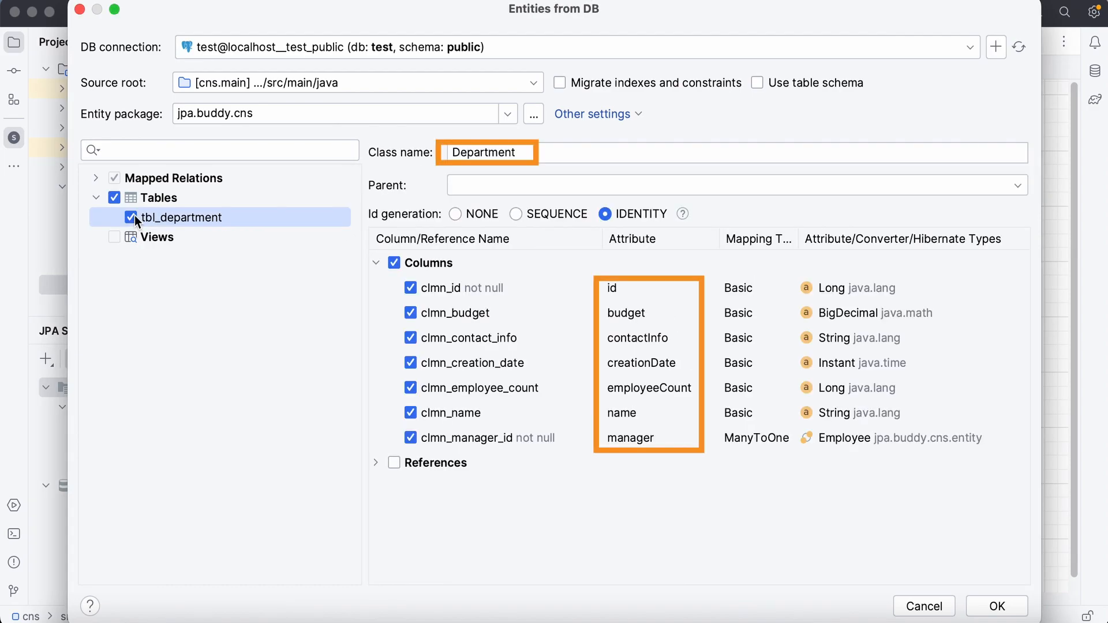
{"action": "mouse_move", "coordinate": [939, 555]}
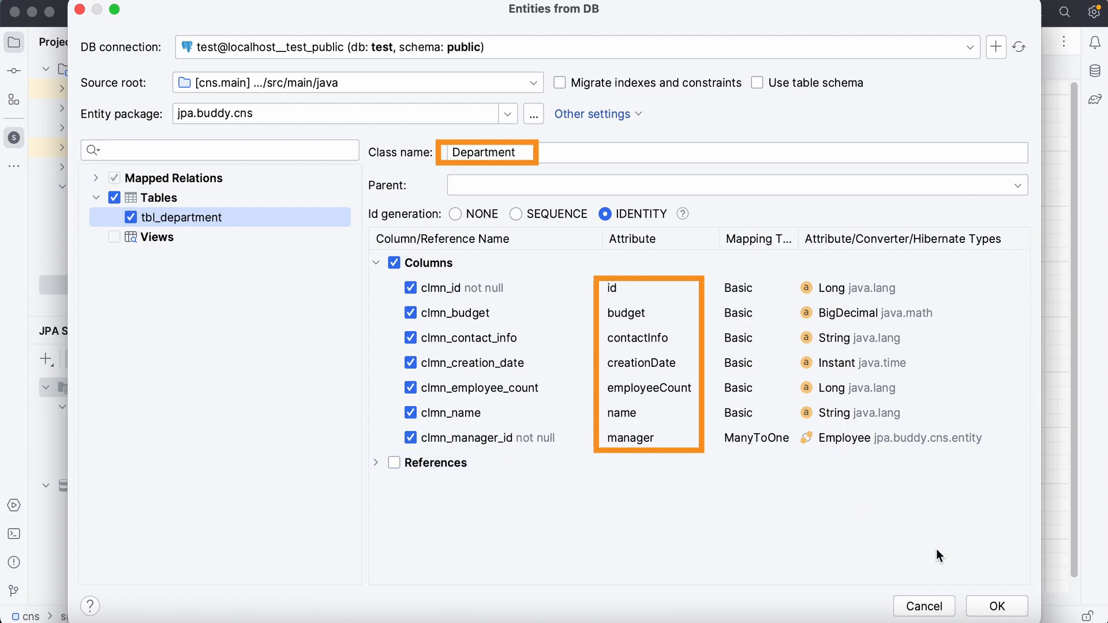
{"action": "left_click", "coordinate": [995, 606]}
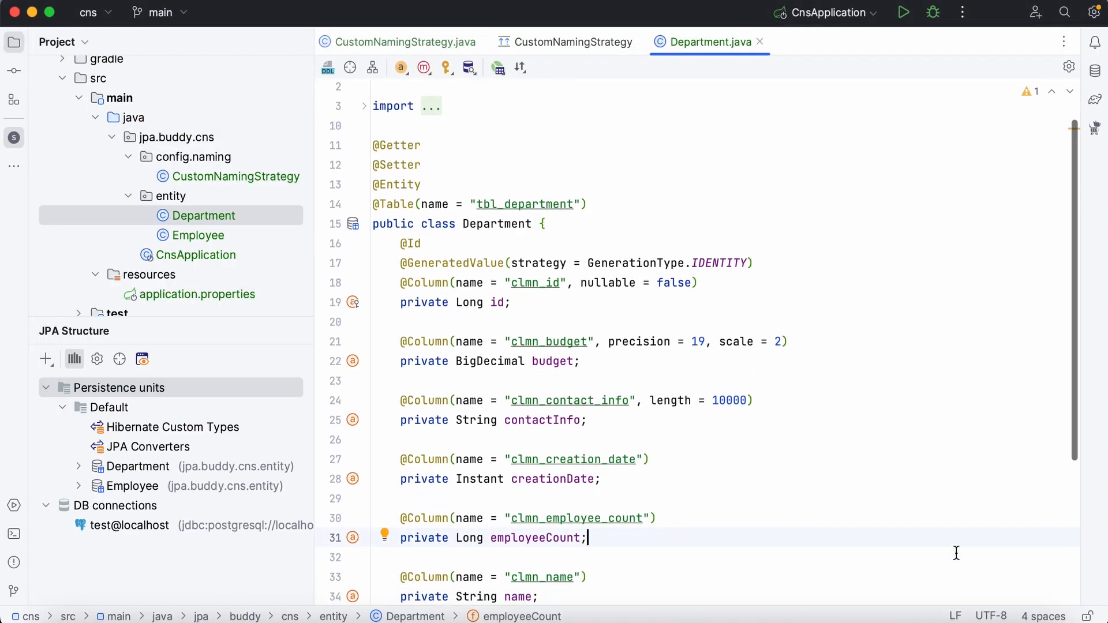
{"action": "scroll", "scroll_direction": "down", "scroll_amount": 3}
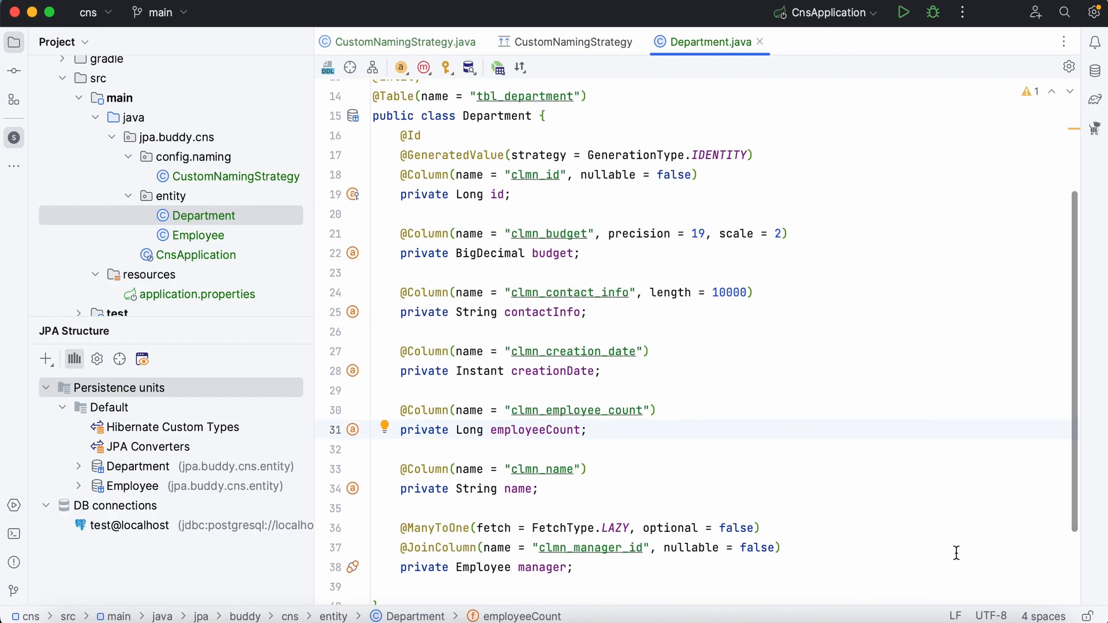